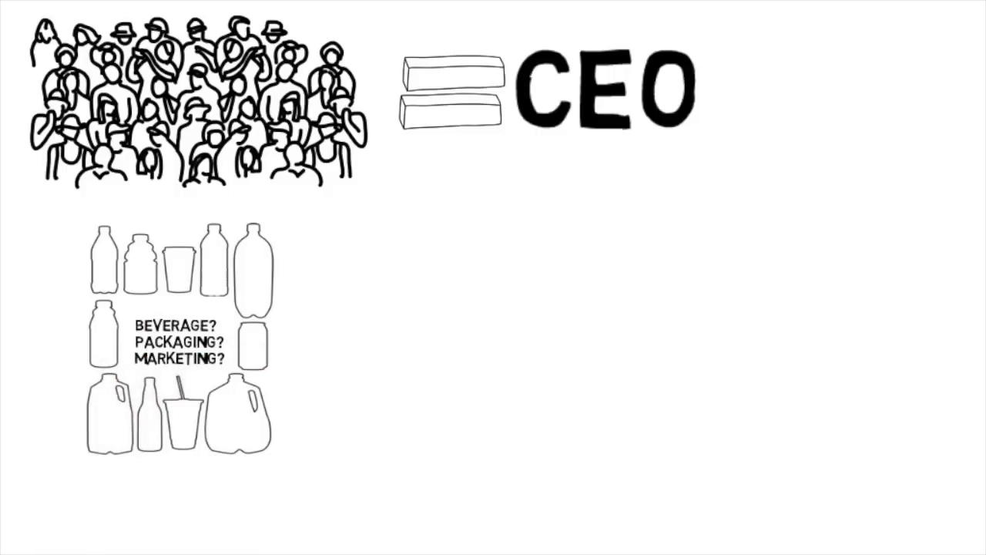
text(ALSO DECIDE ON)
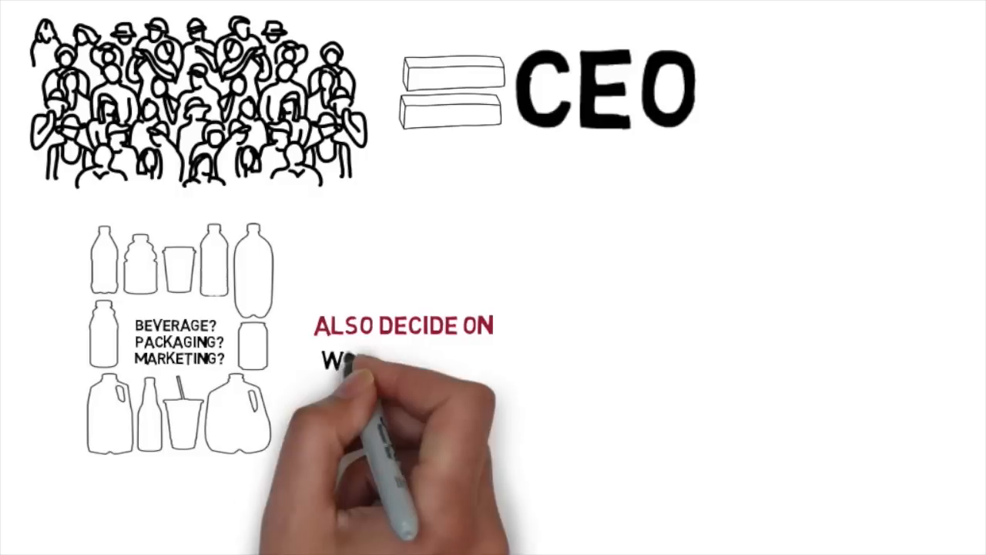
text(WHO TO HIRE? HOW TO FINANCE THE)
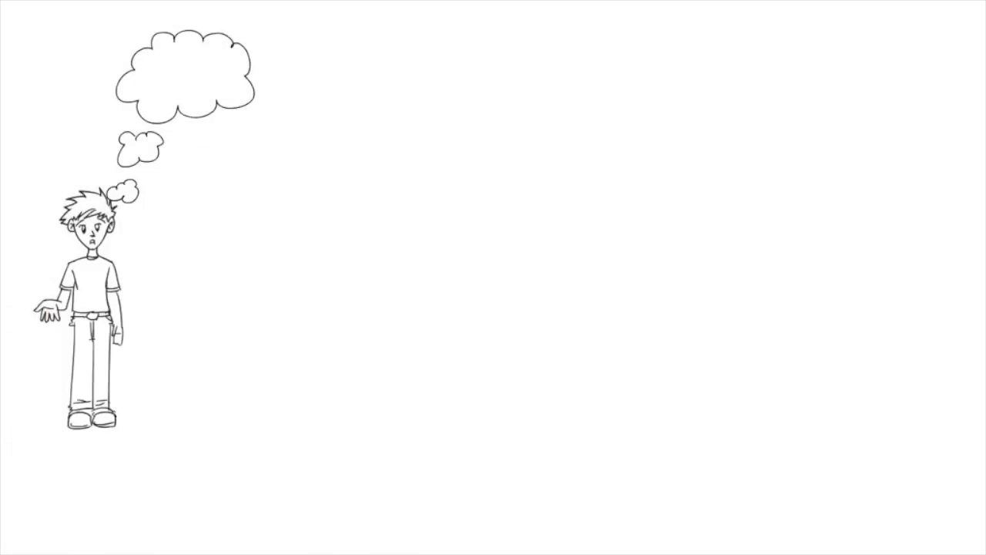
text(WHY AGOR)
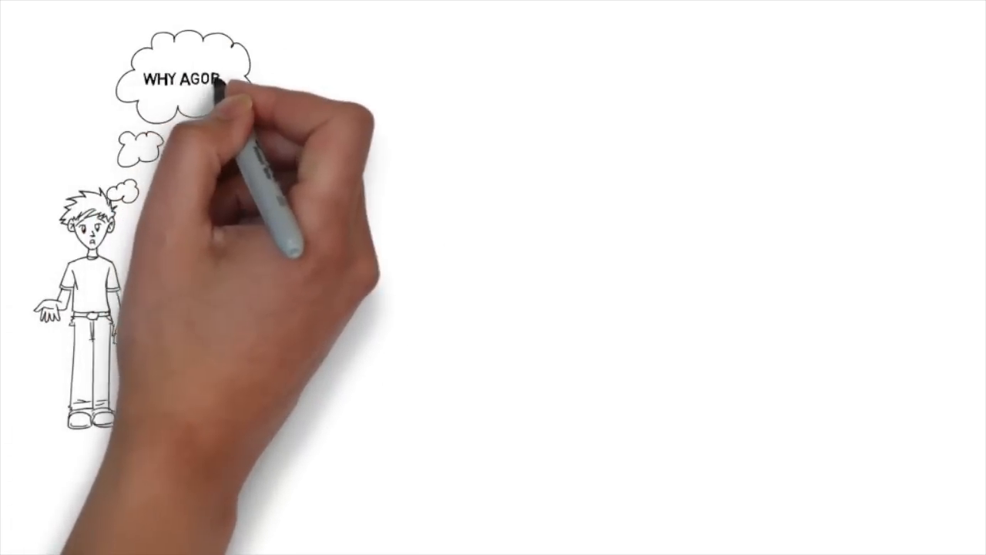